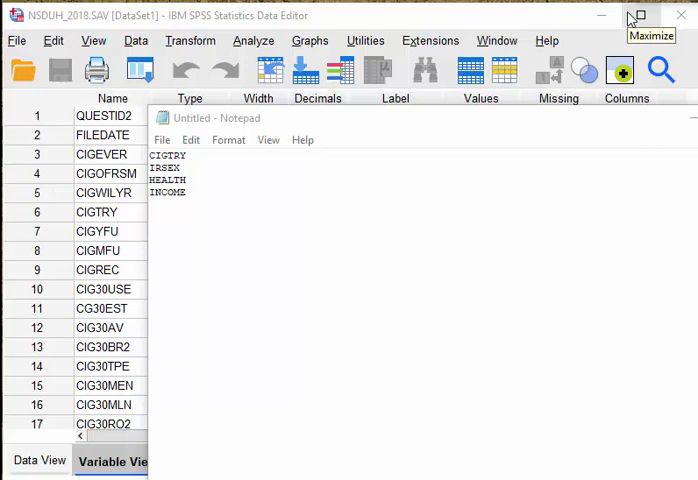
pyautogui.moveTo(636, 18)
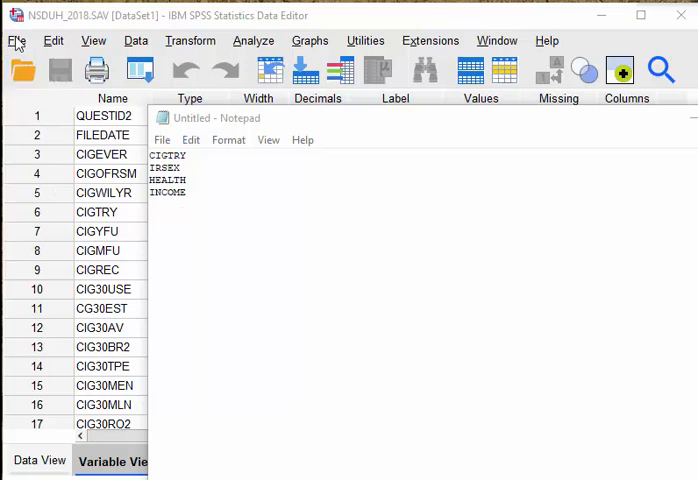
# Step: Start a new syntax document and write 'match files file = * /keep'
pyautogui.click(14, 40)
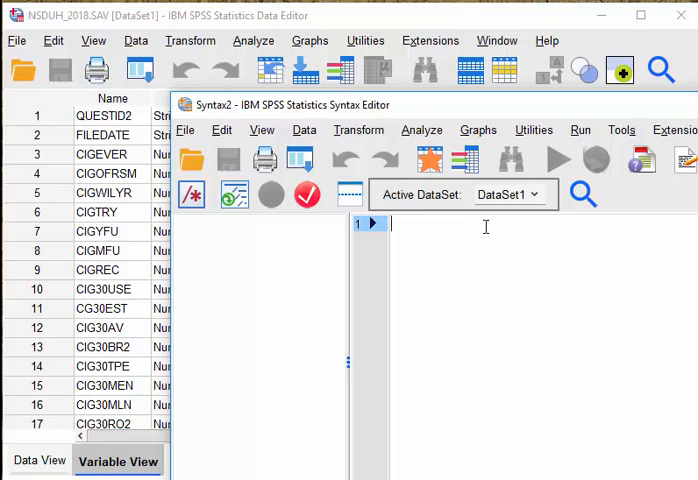
pyautogui.write('match')
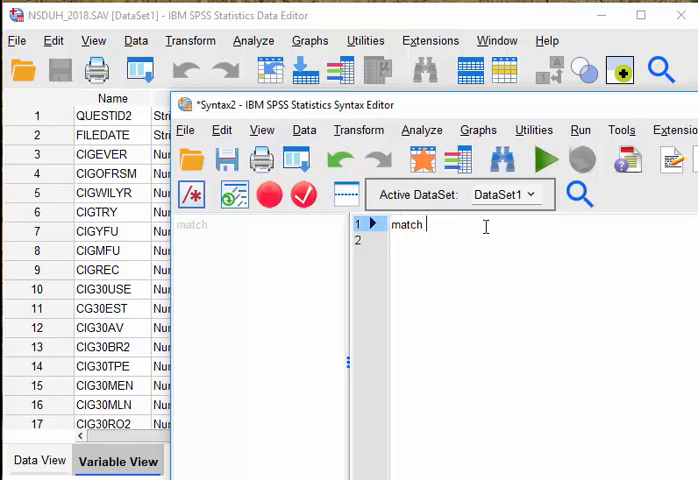
pyautogui.write('files')
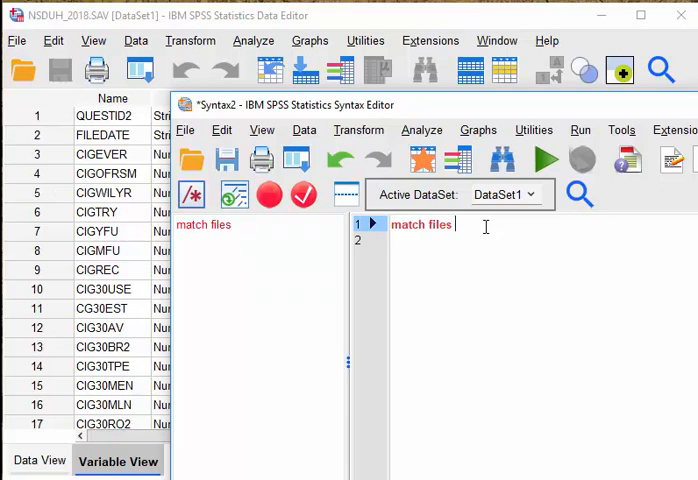
pyautogui.write('file =')
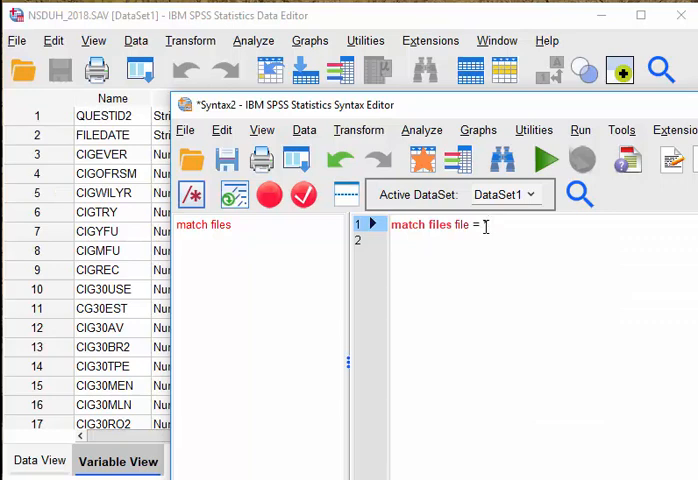
pyautogui.write('/keep')
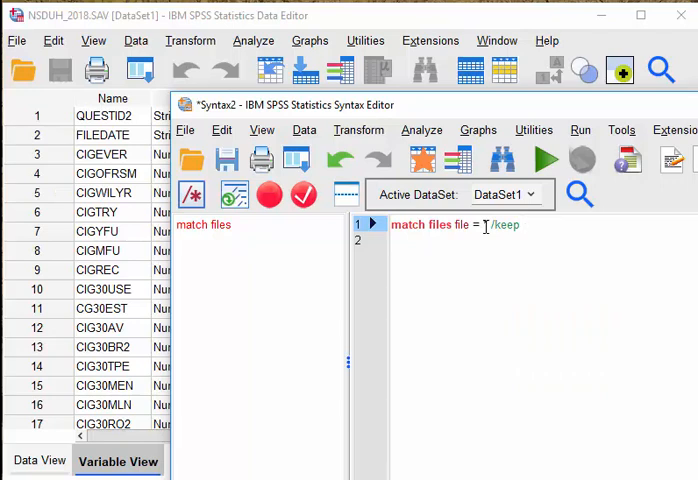
pyautogui.write('*')
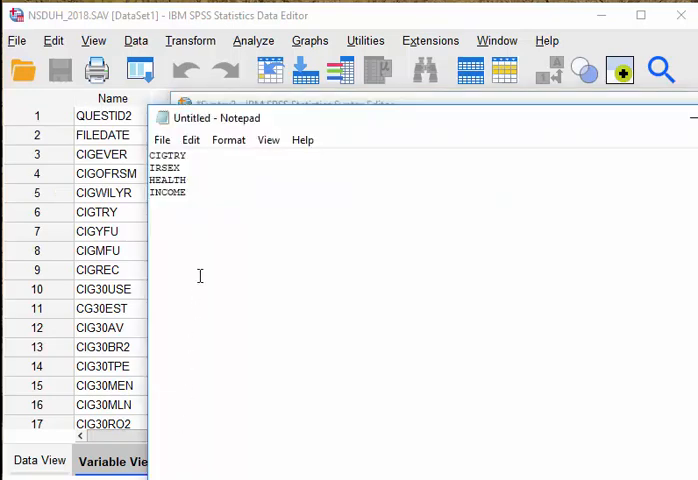
# Step: Copy CIGTRY, IRSEX, HEALTH and INCOME from the notes into the keep clause
pyautogui.moveTo(148, 164); pyautogui.dragTo(186, 192)
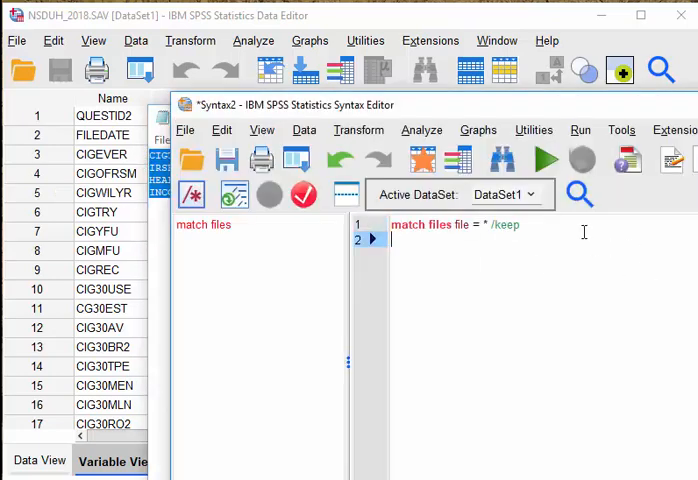
pyautogui.write('CIGTRY')
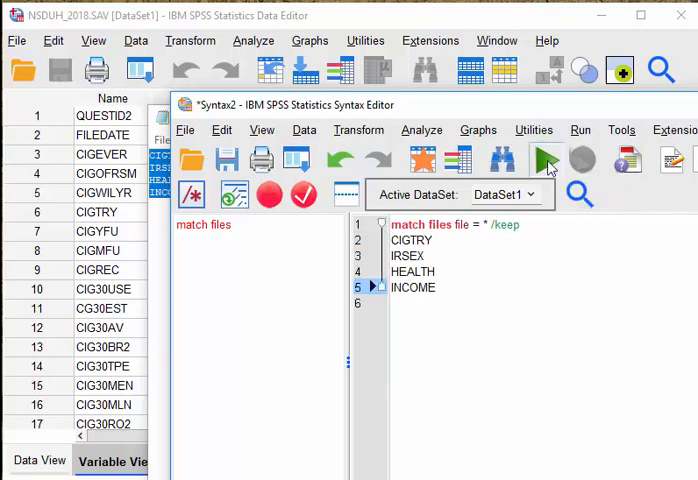
# Step: Run the MATCH FILES /KEEP command so the dataset keeps only the four variables
pyautogui.click(548, 160)
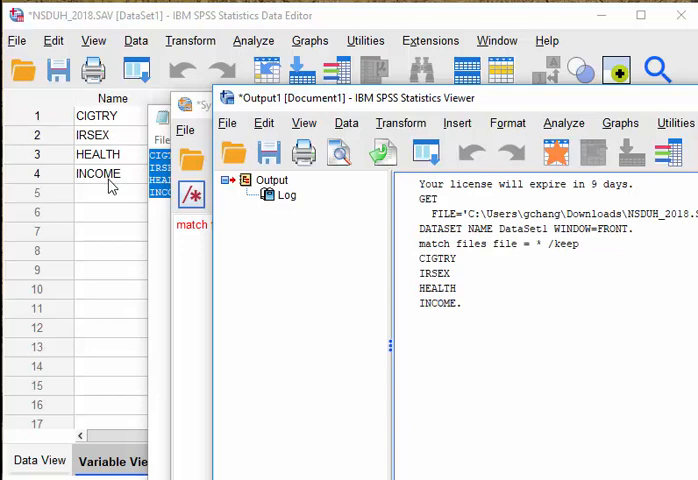
pyautogui.moveTo(90, 230)
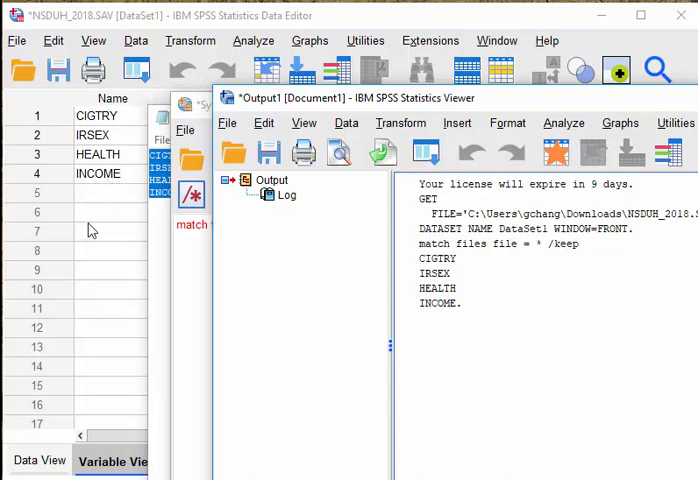